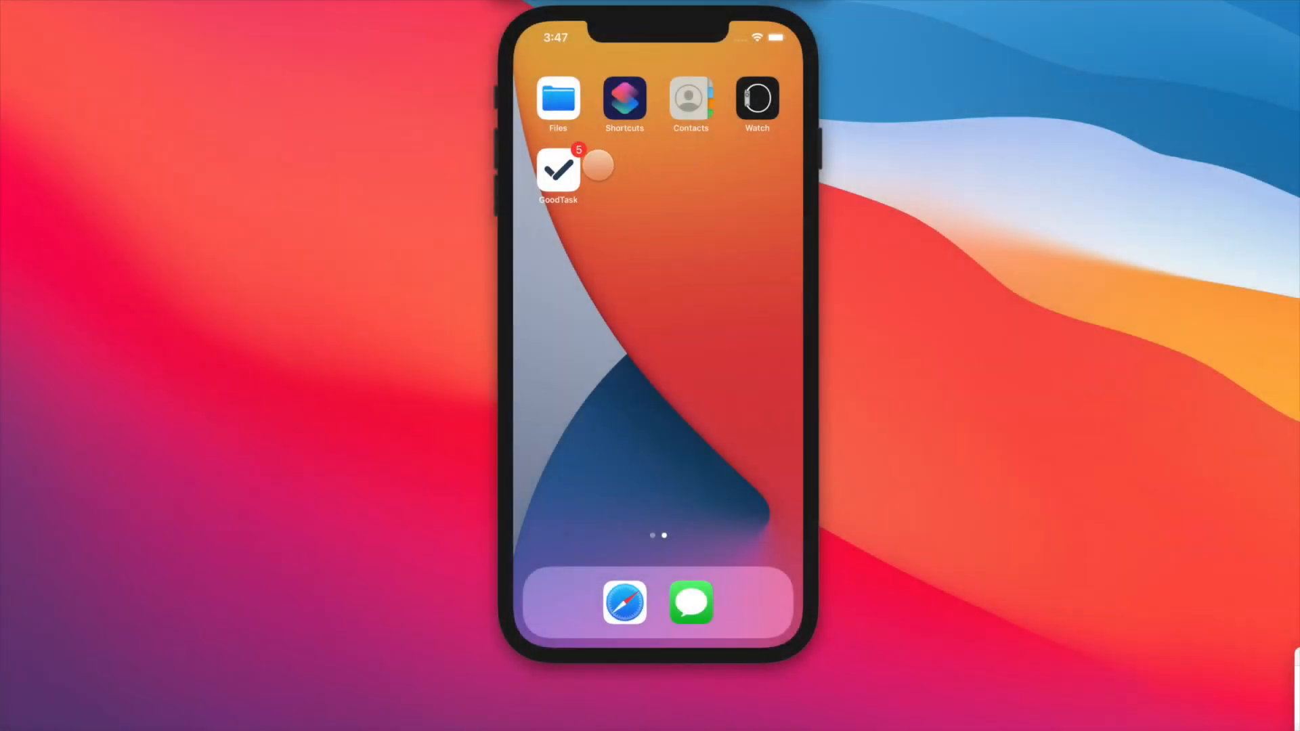
Launch GoodTask, switch All Lists to the Day view, then go back to the Lists overview.
click(558, 172)
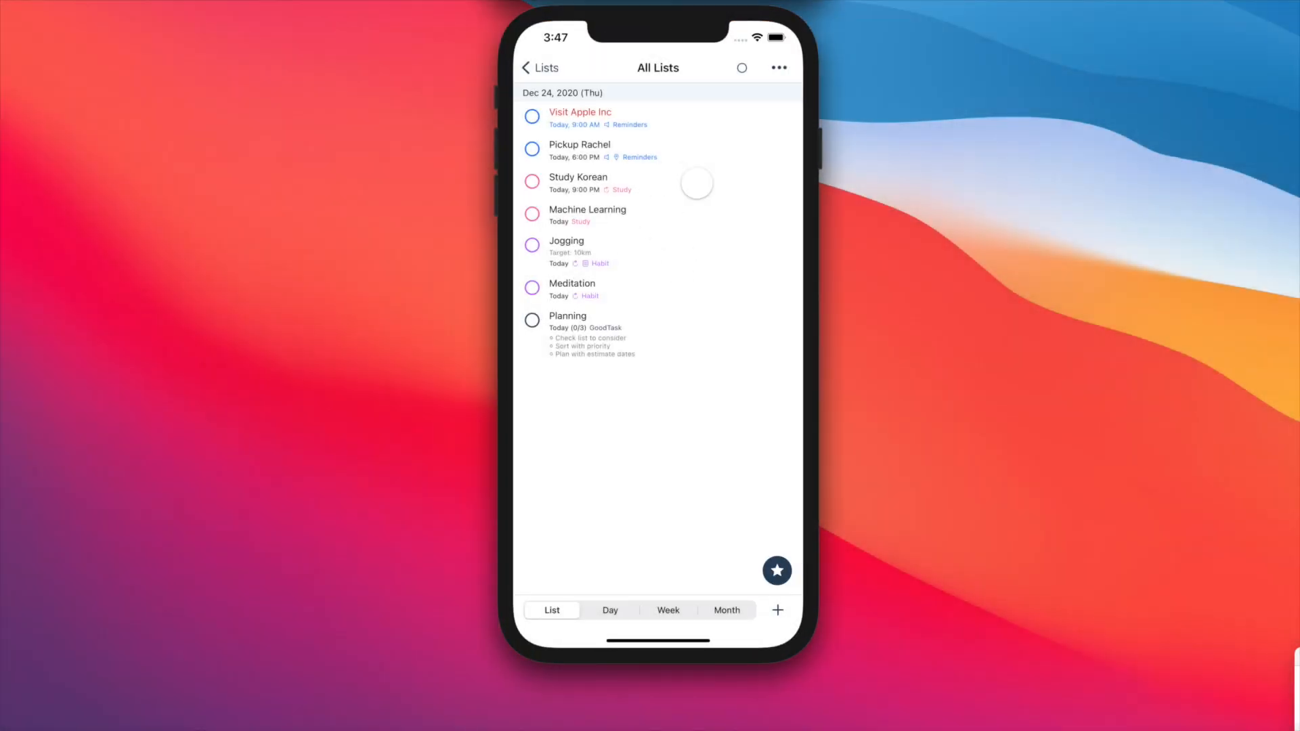
click(611, 609)
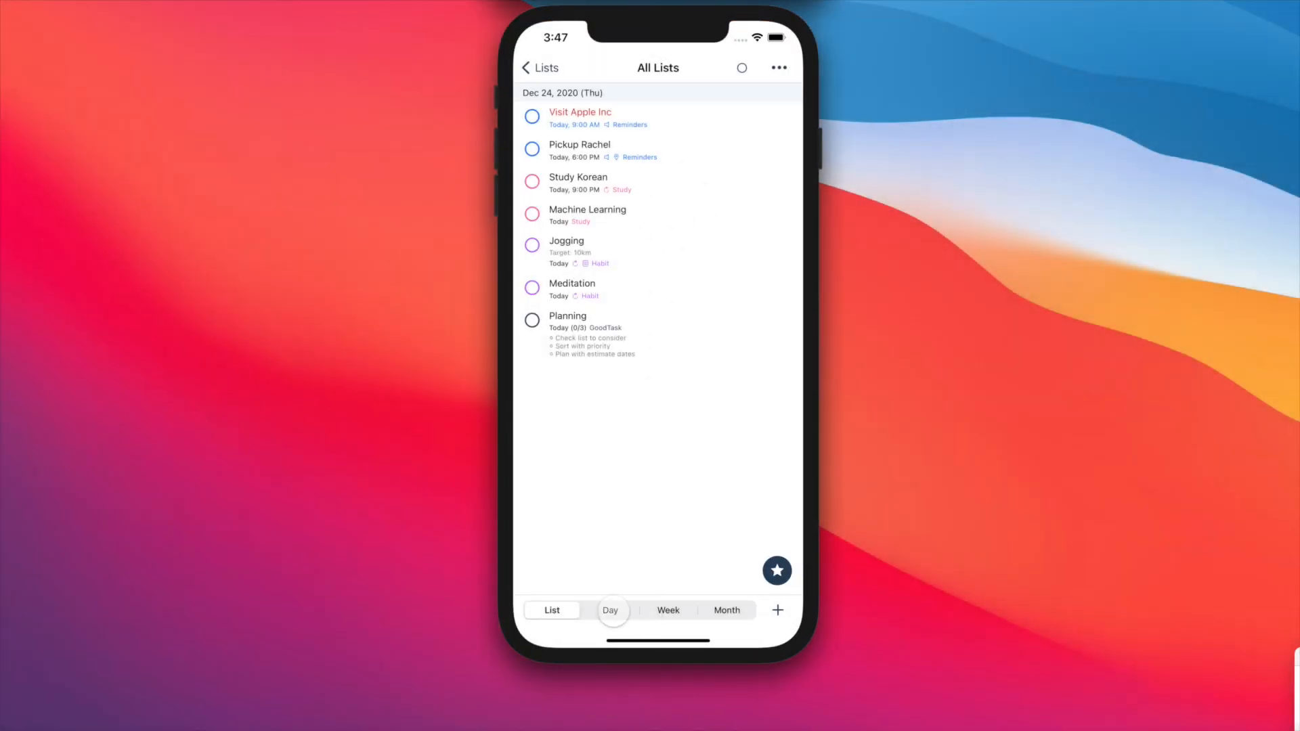
click(612, 609)
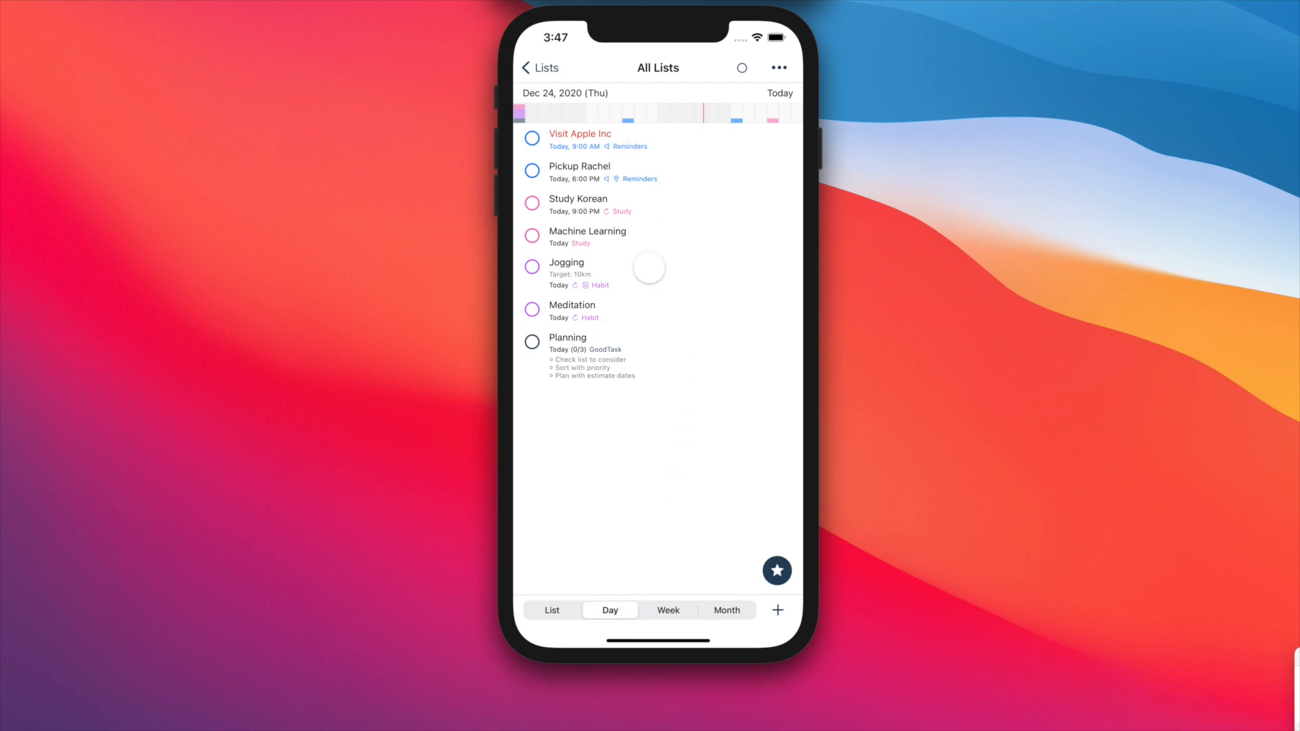
click(537, 67)
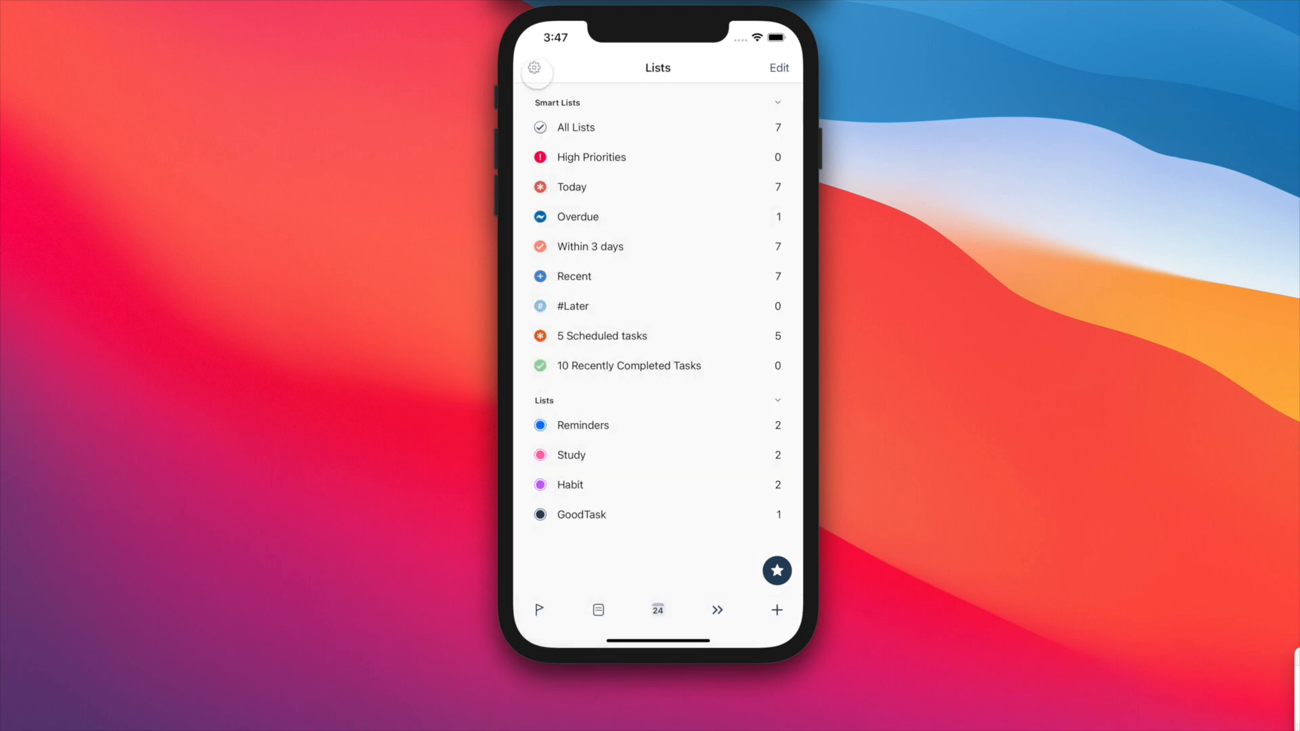
From Settings > Quick Actions, start a new quick action and choose a Due Date step type.
click(536, 70)
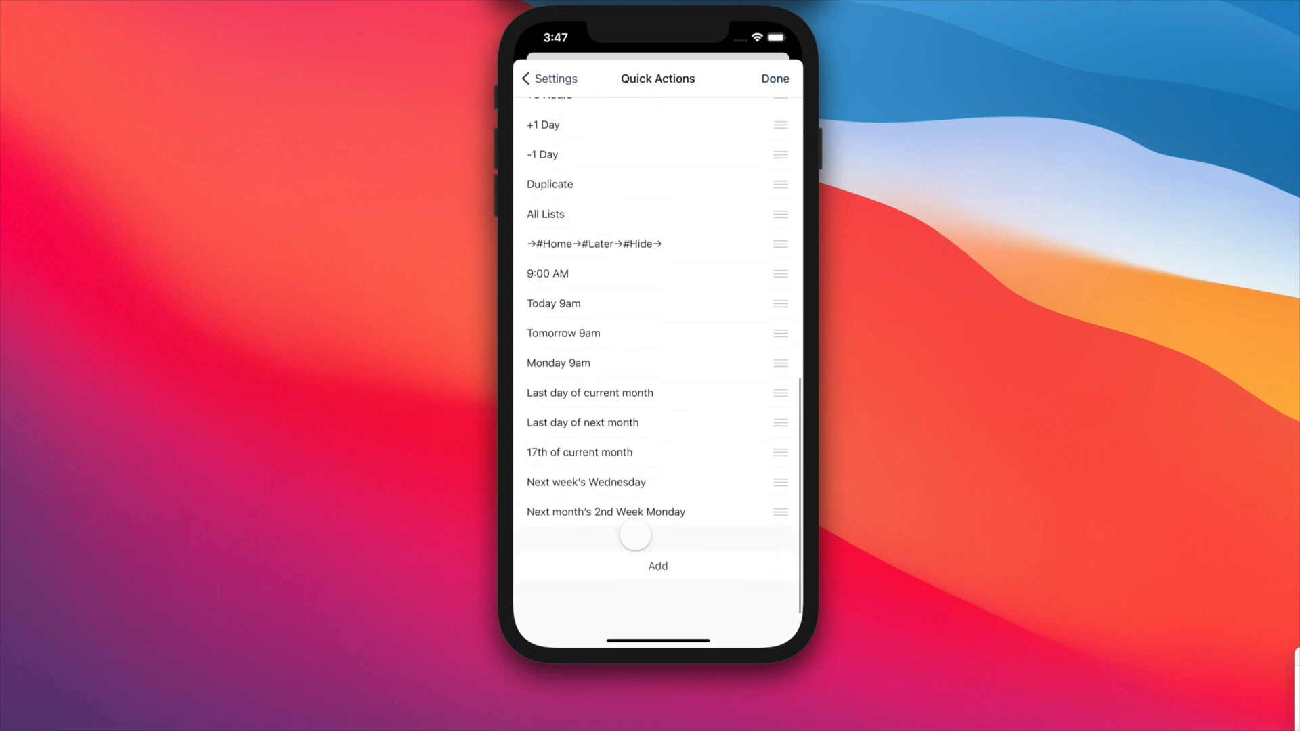
click(658, 566)
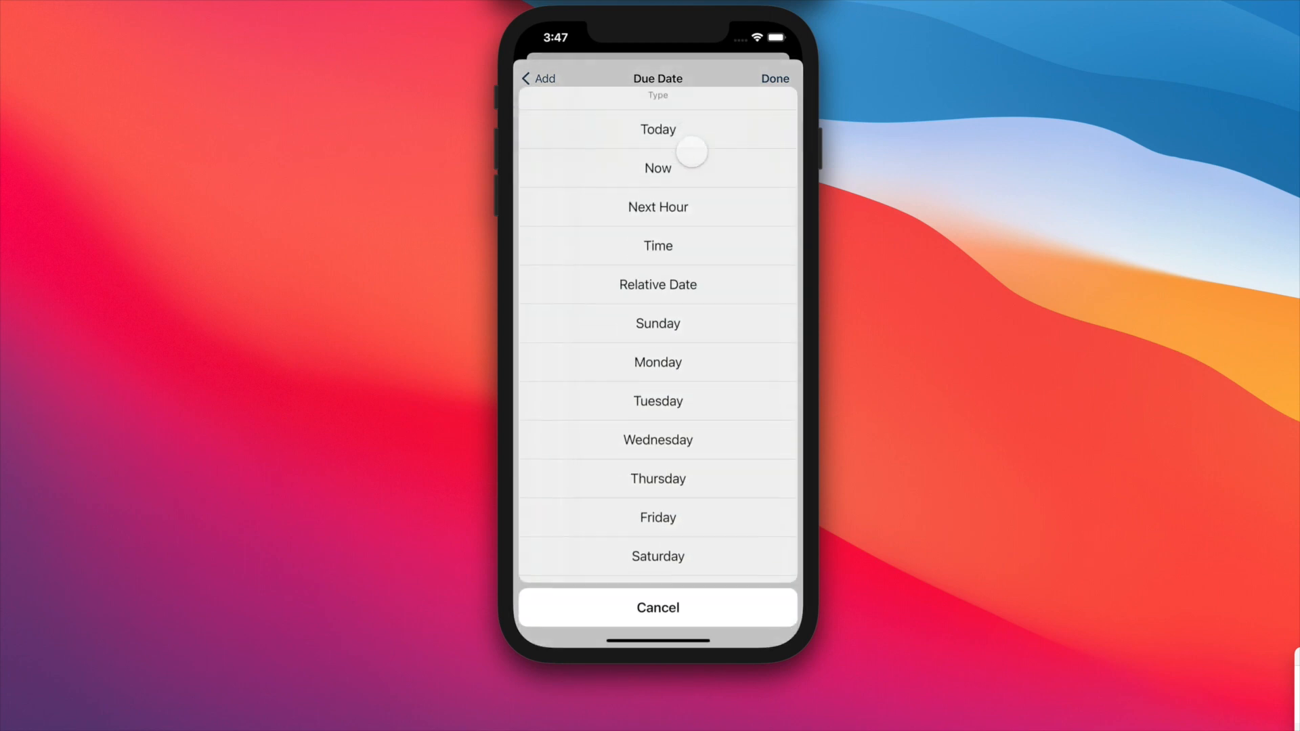
click(658, 206)
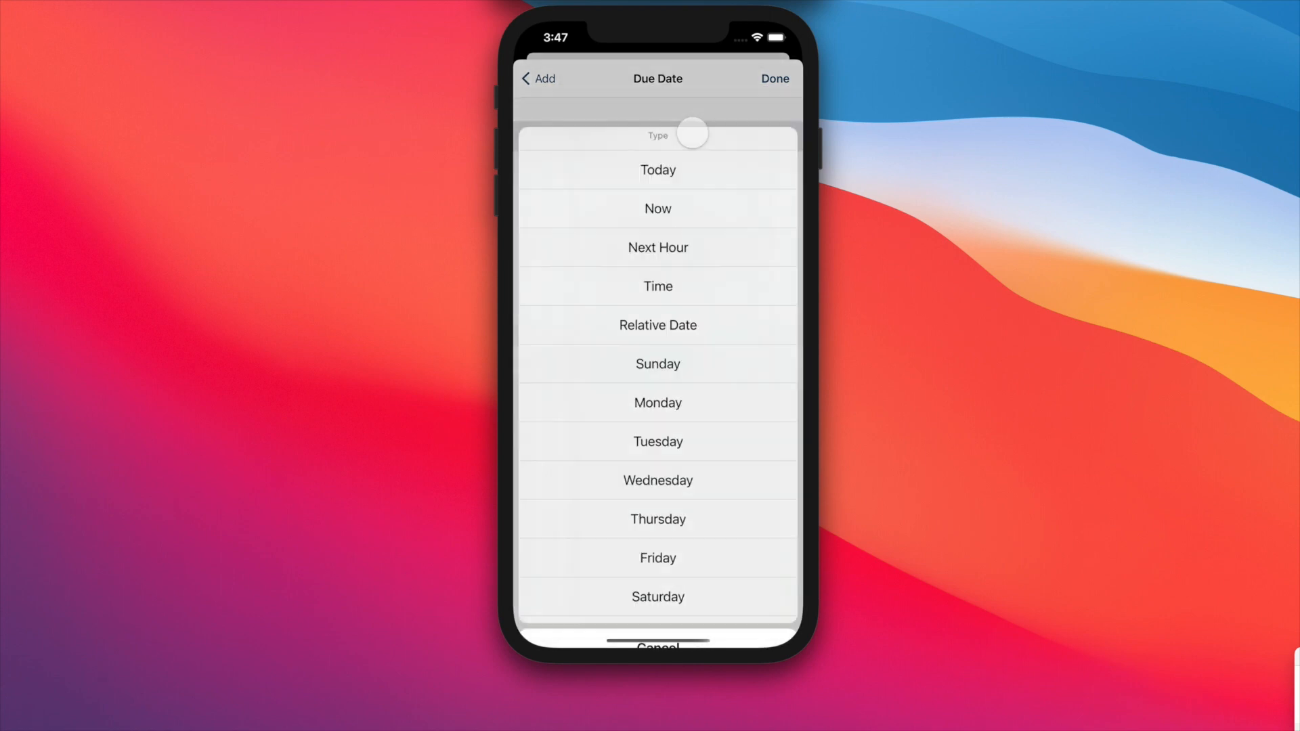
click(658, 325)
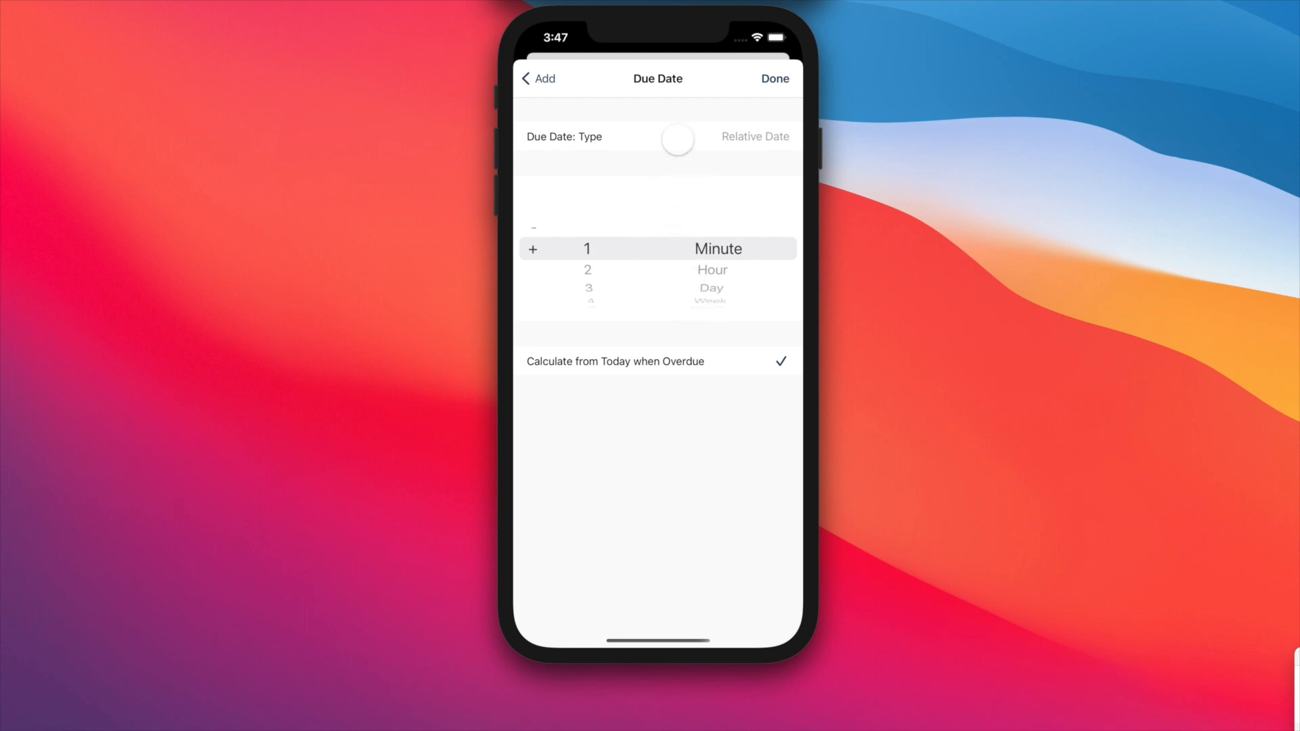
Browse the due date type list again, cancel it unchanged and back out of the new action.
click(678, 138)
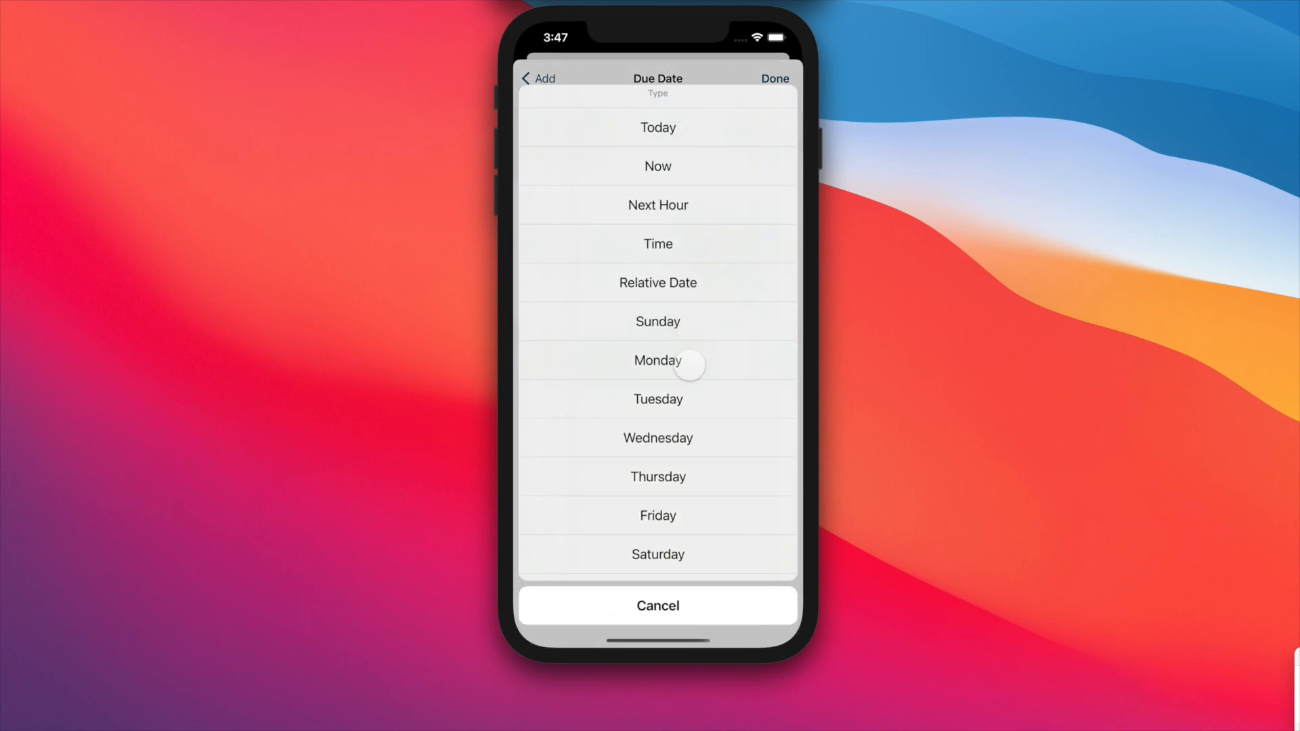
scroll(down, 3)
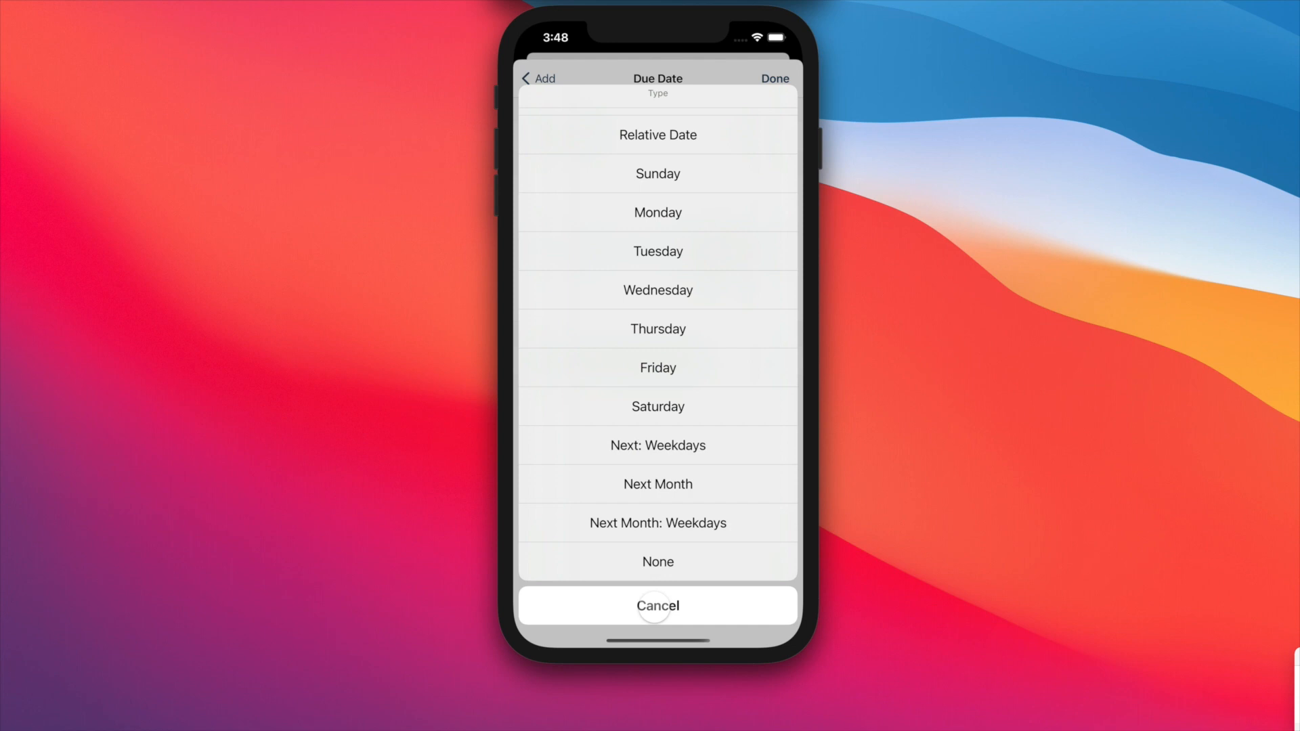
click(658, 134)
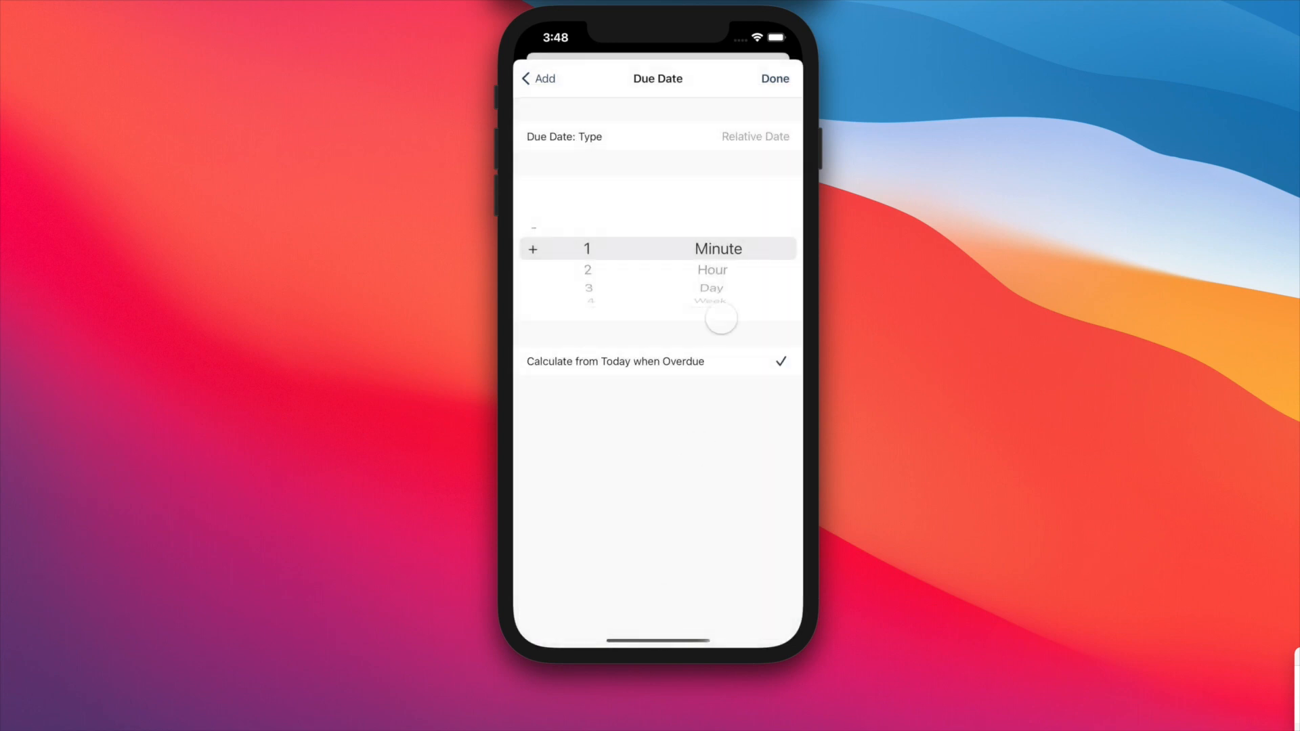
click(536, 79)
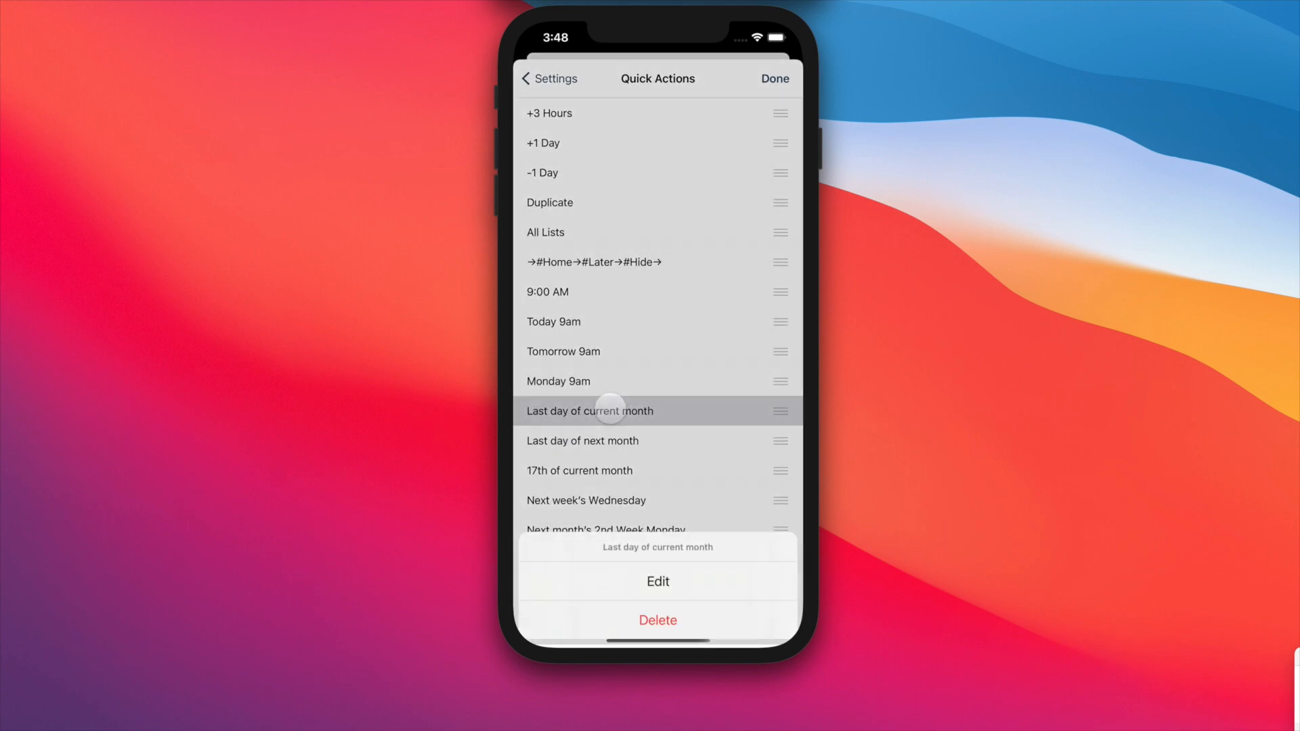
Inspect the 'Last day of current month' action: its Next Month step and the -1 Day step, then back out.
click(658, 582)
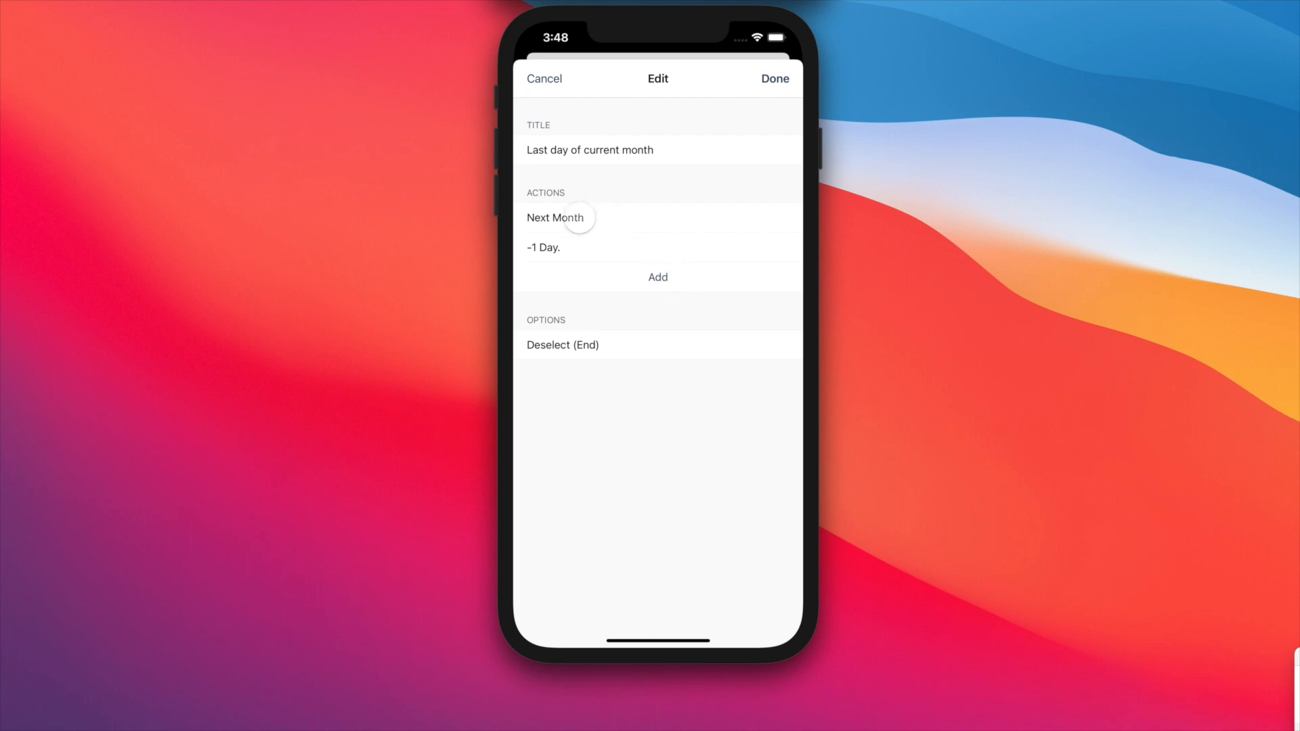
click(658, 276)
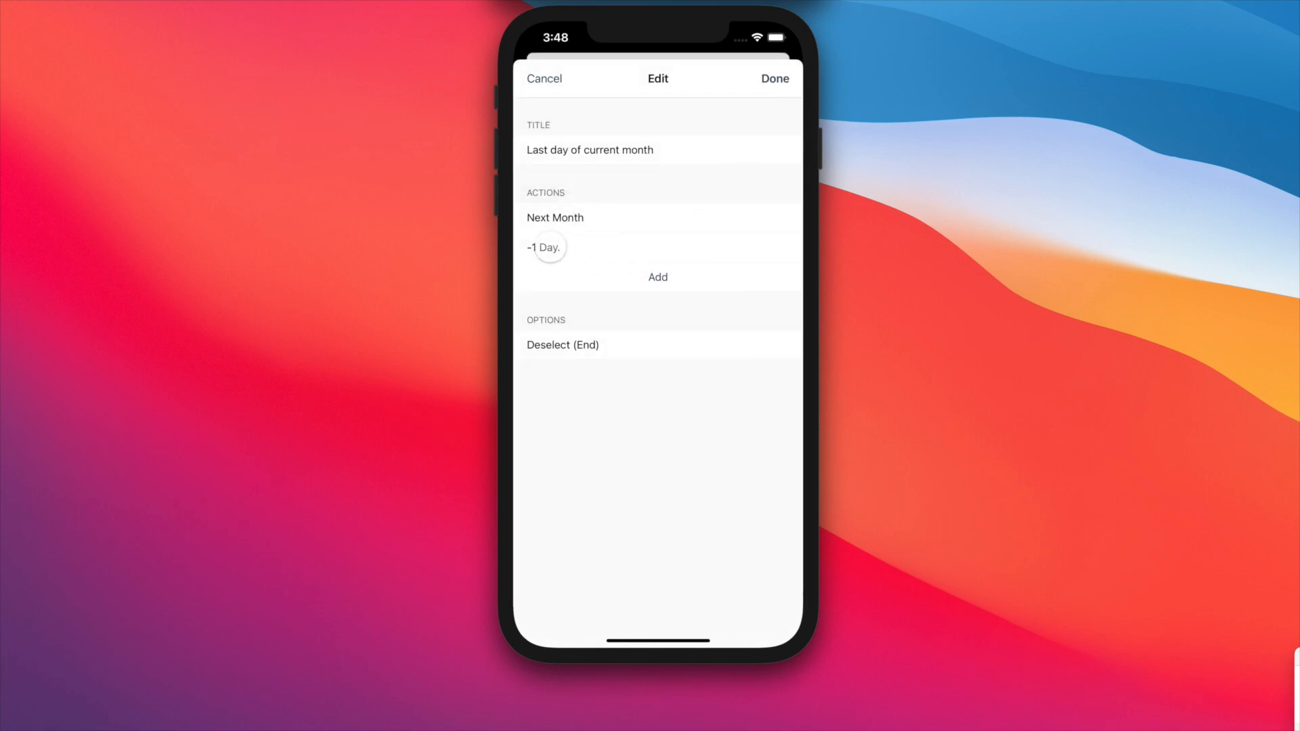
click(547, 247)
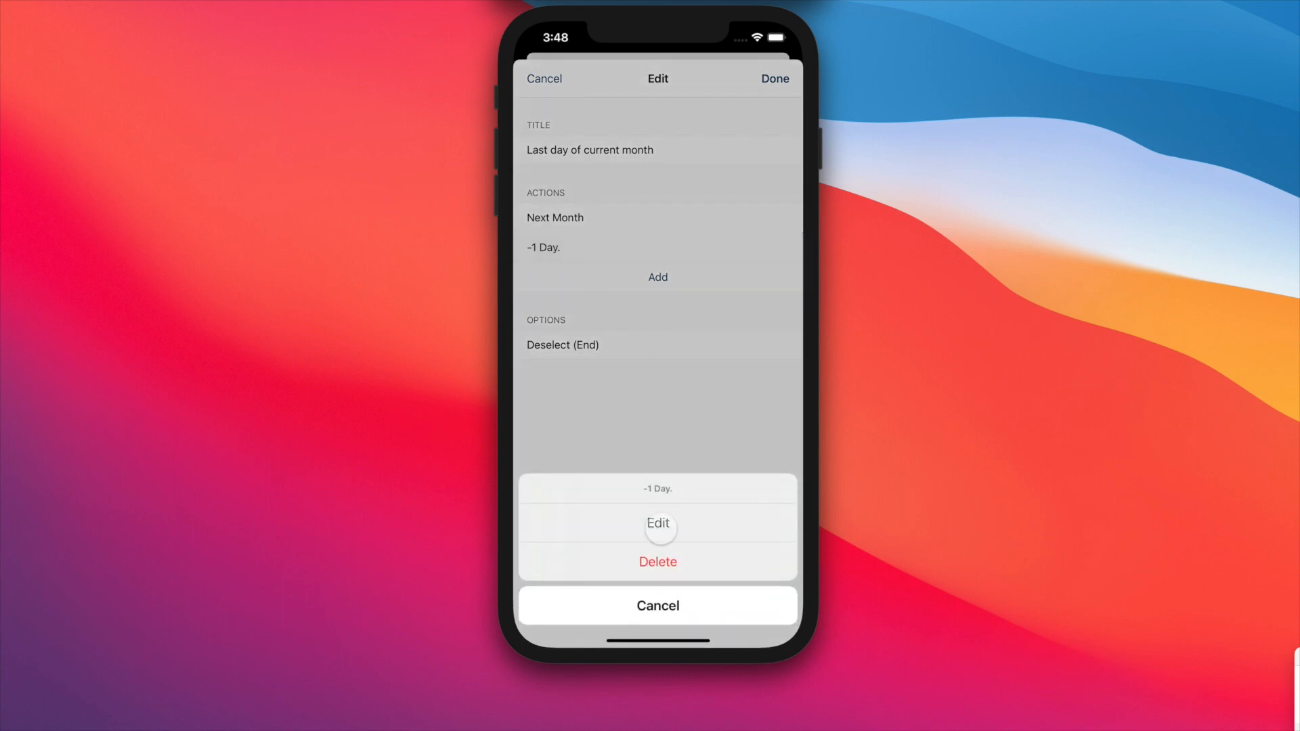
click(658, 524)
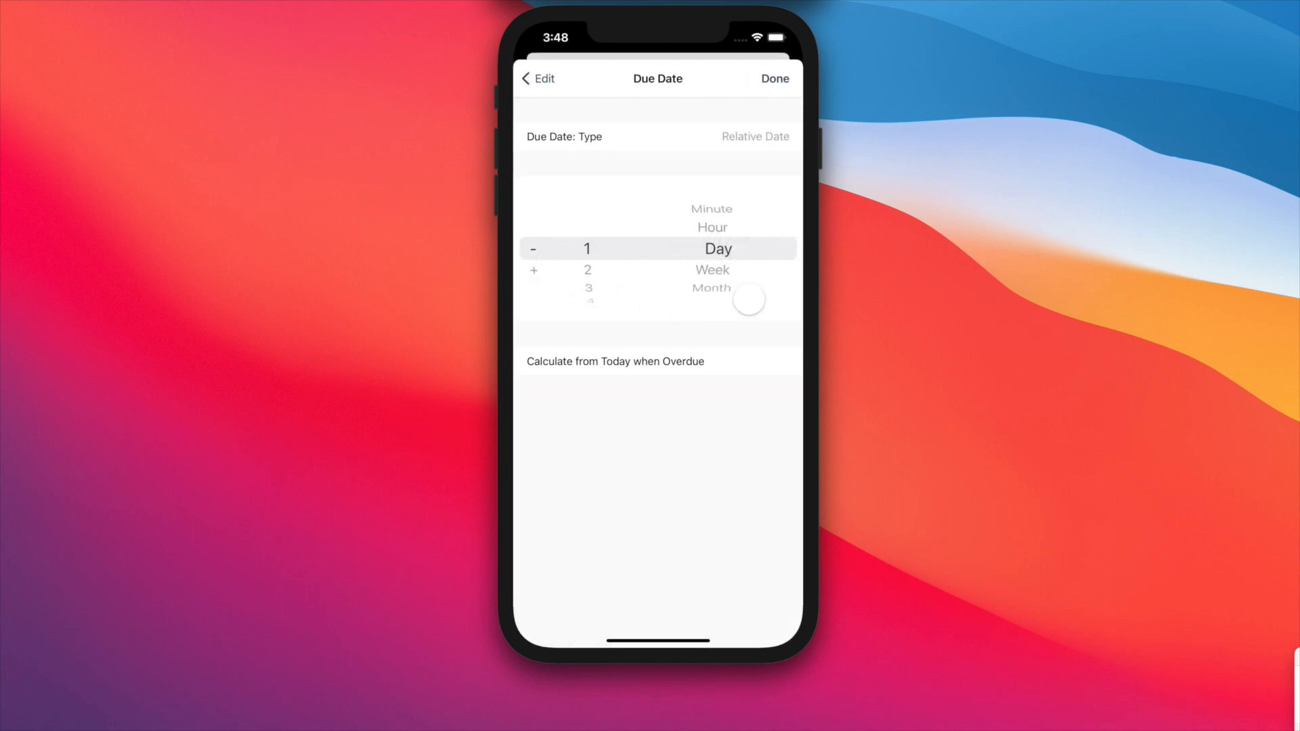
click(538, 79)
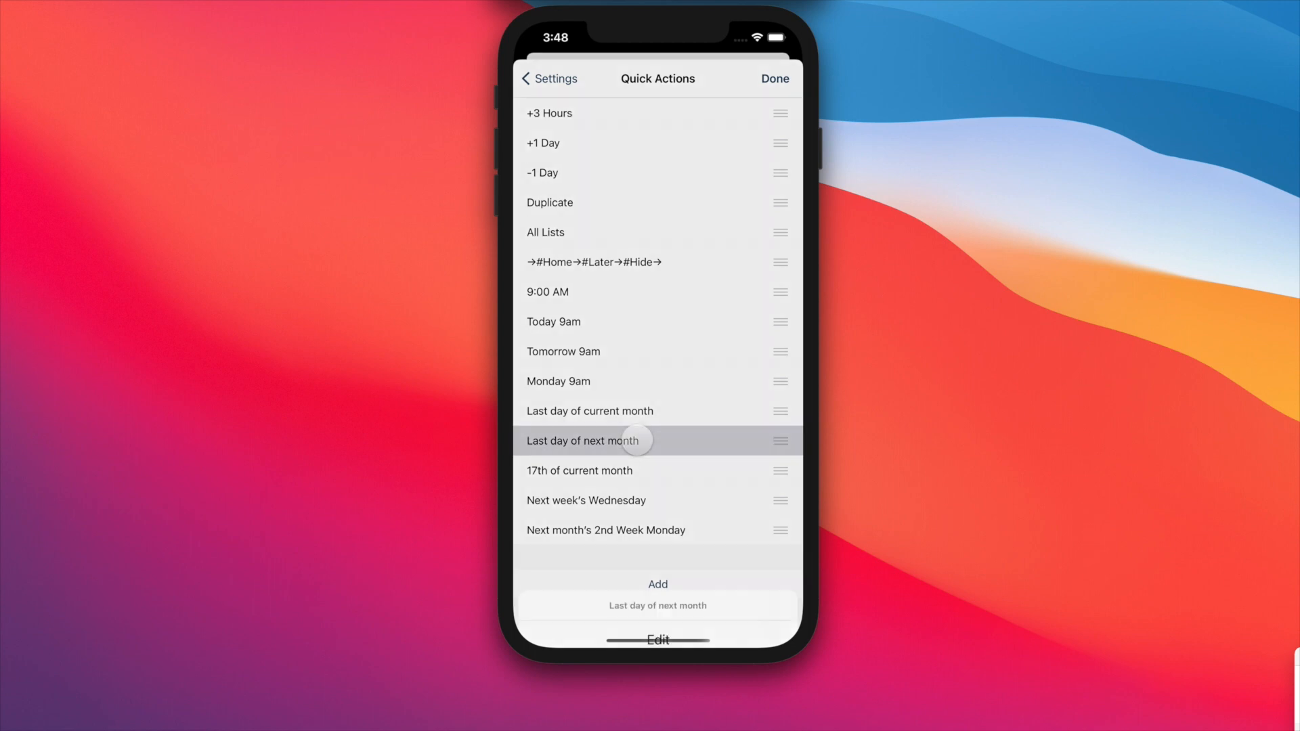
Dismiss the 'Last day of next month' action sheet, leaving the Quick Actions list unedited.
drag(636, 440, 662, 517)
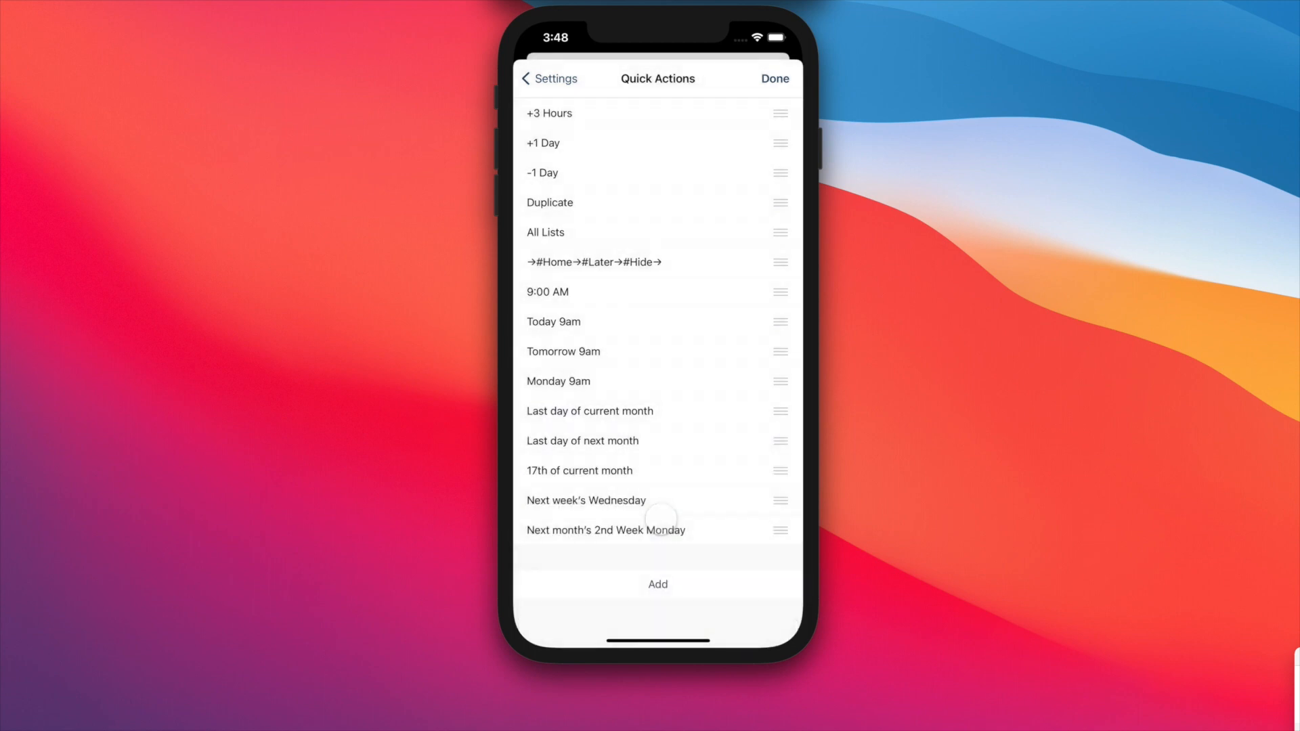
click(582, 442)
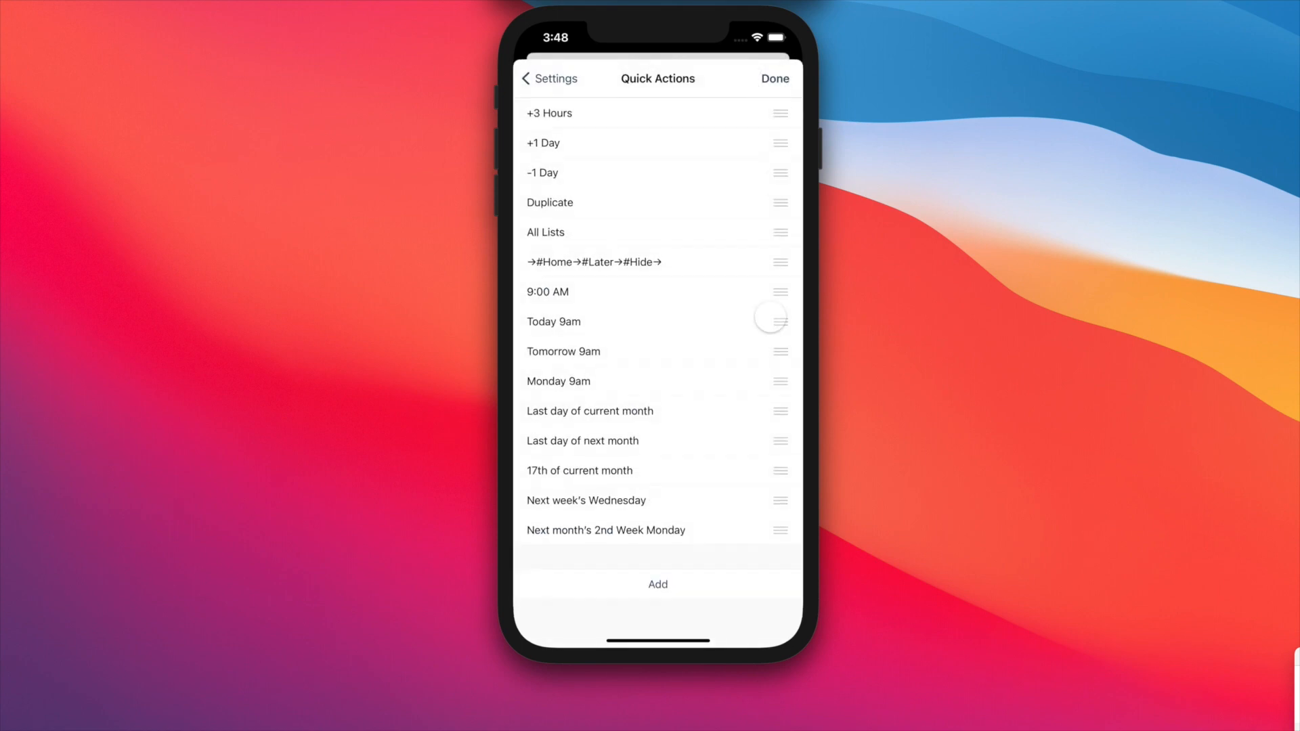
click(579, 471)
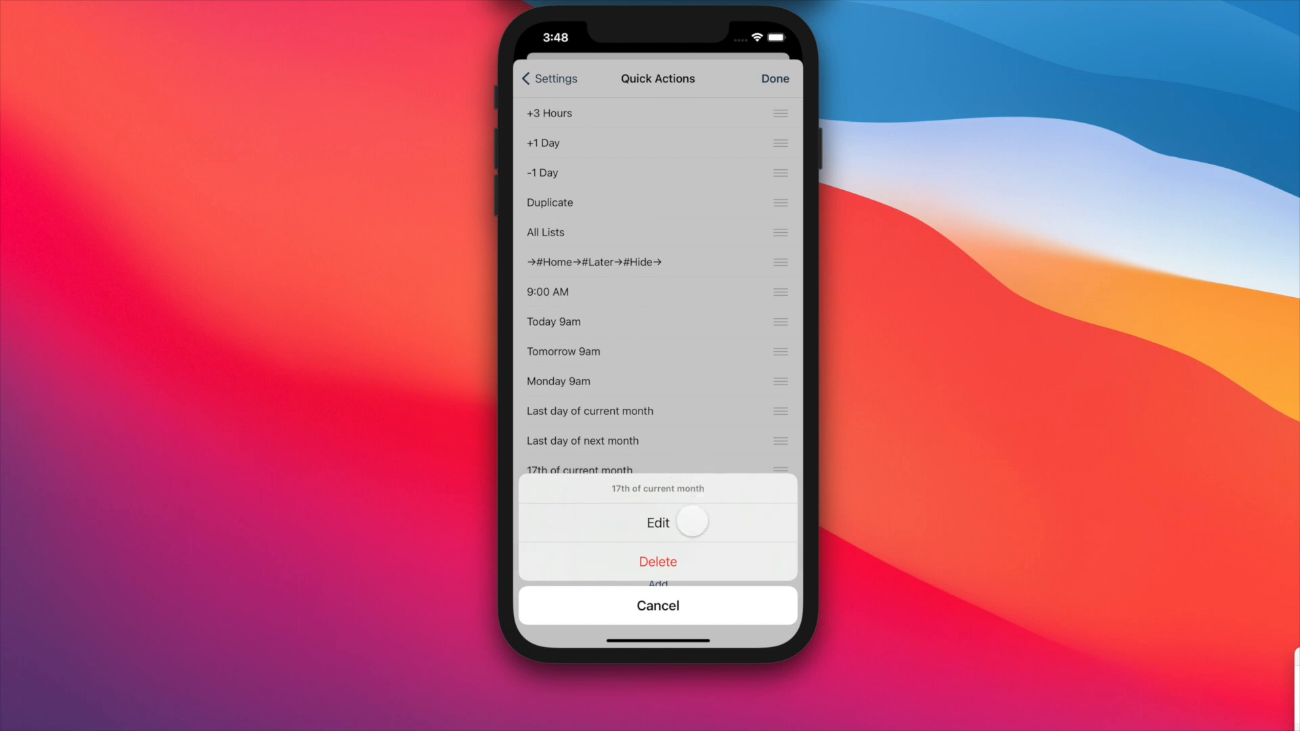
click(658, 523)
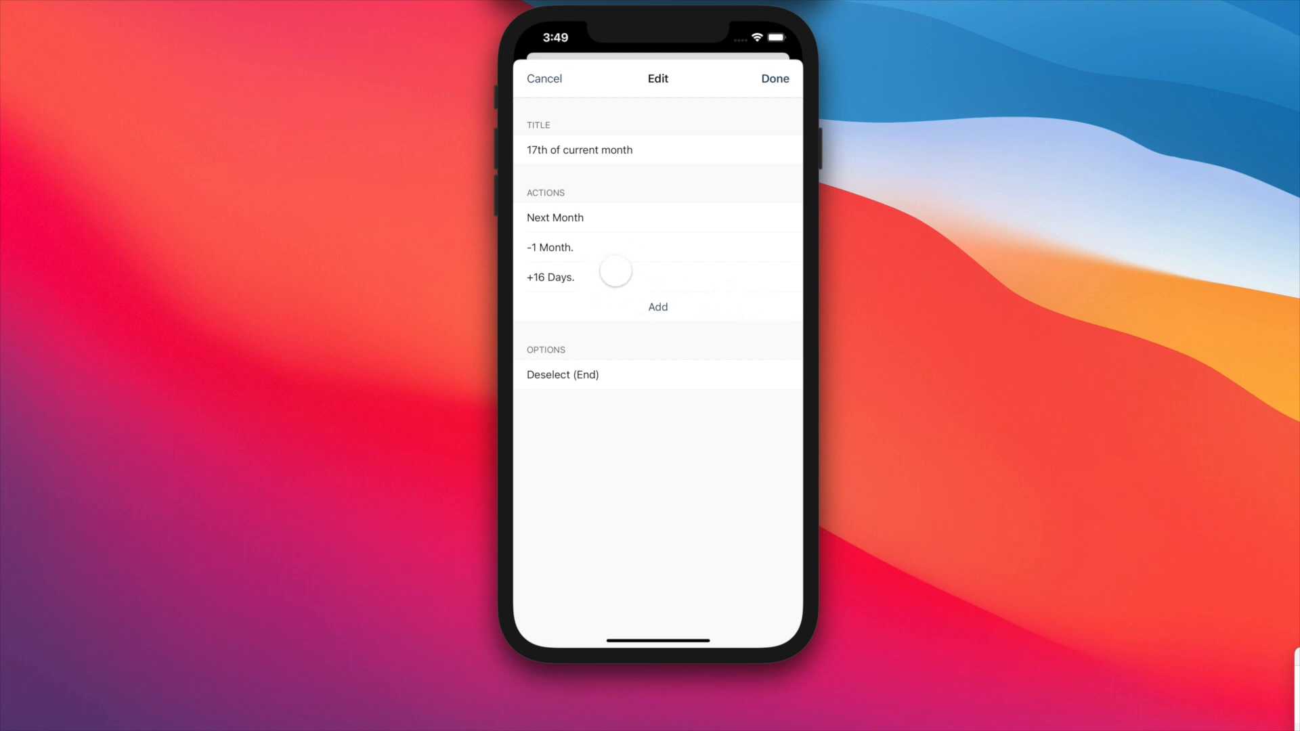
mouse_move(544, 80)
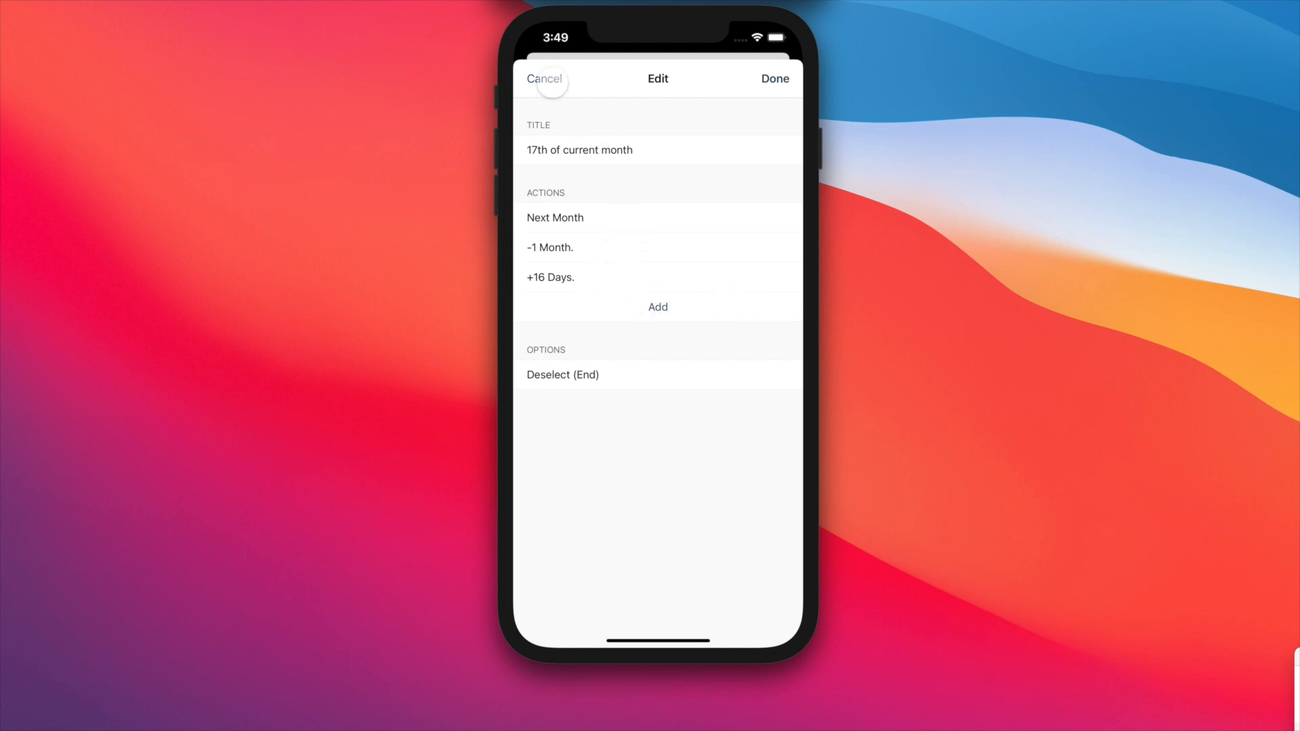
click(544, 78)
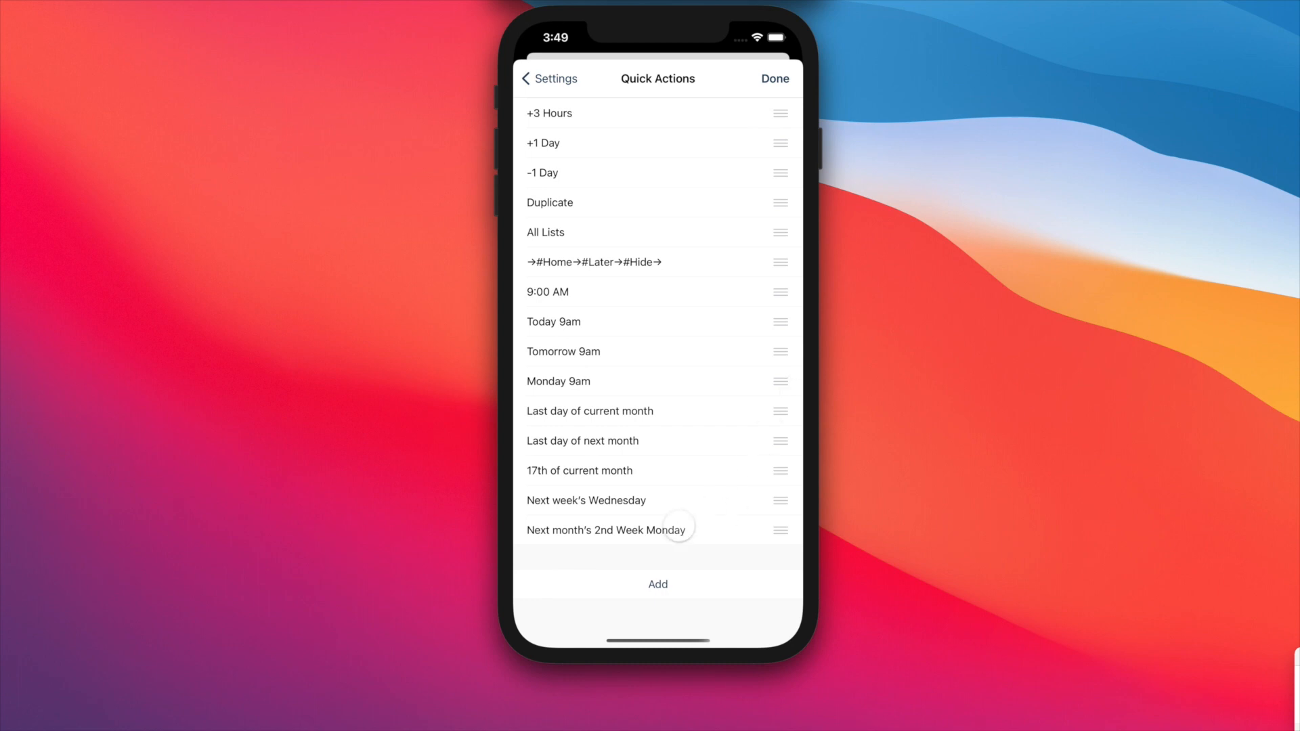
click(584, 501)
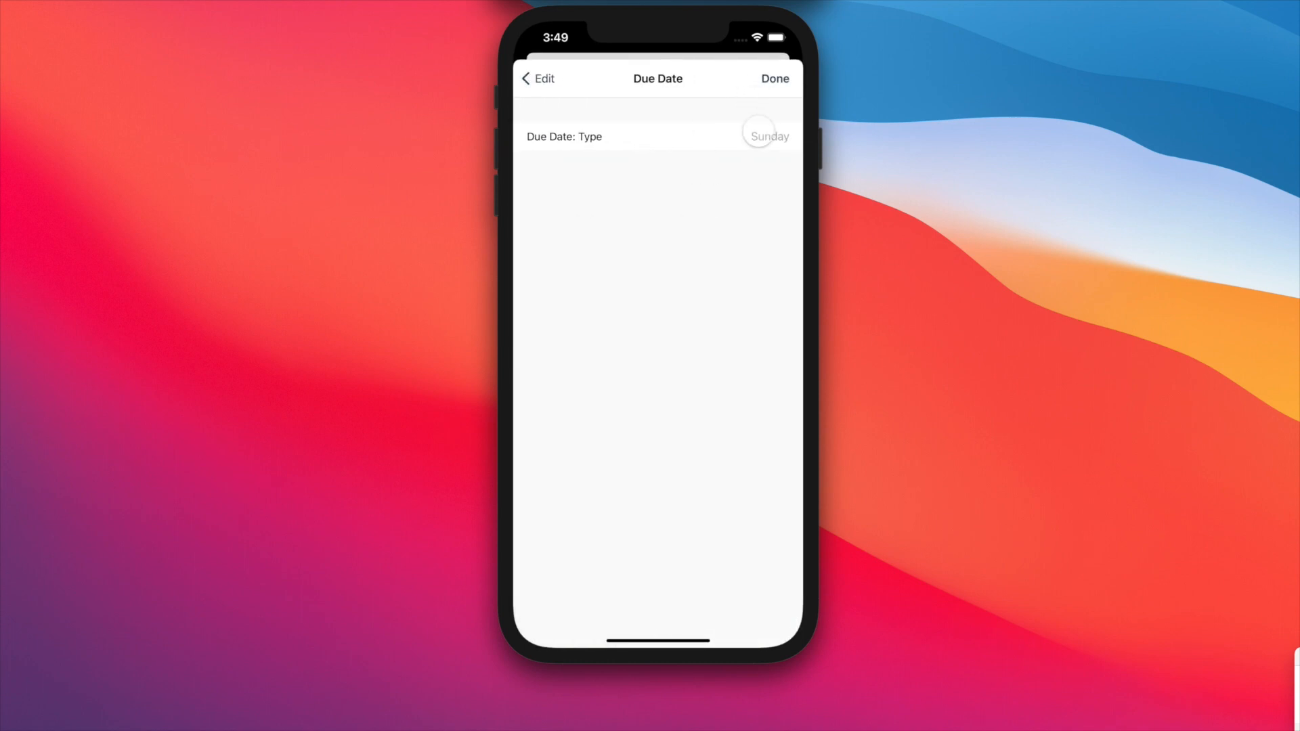
click(542, 78)
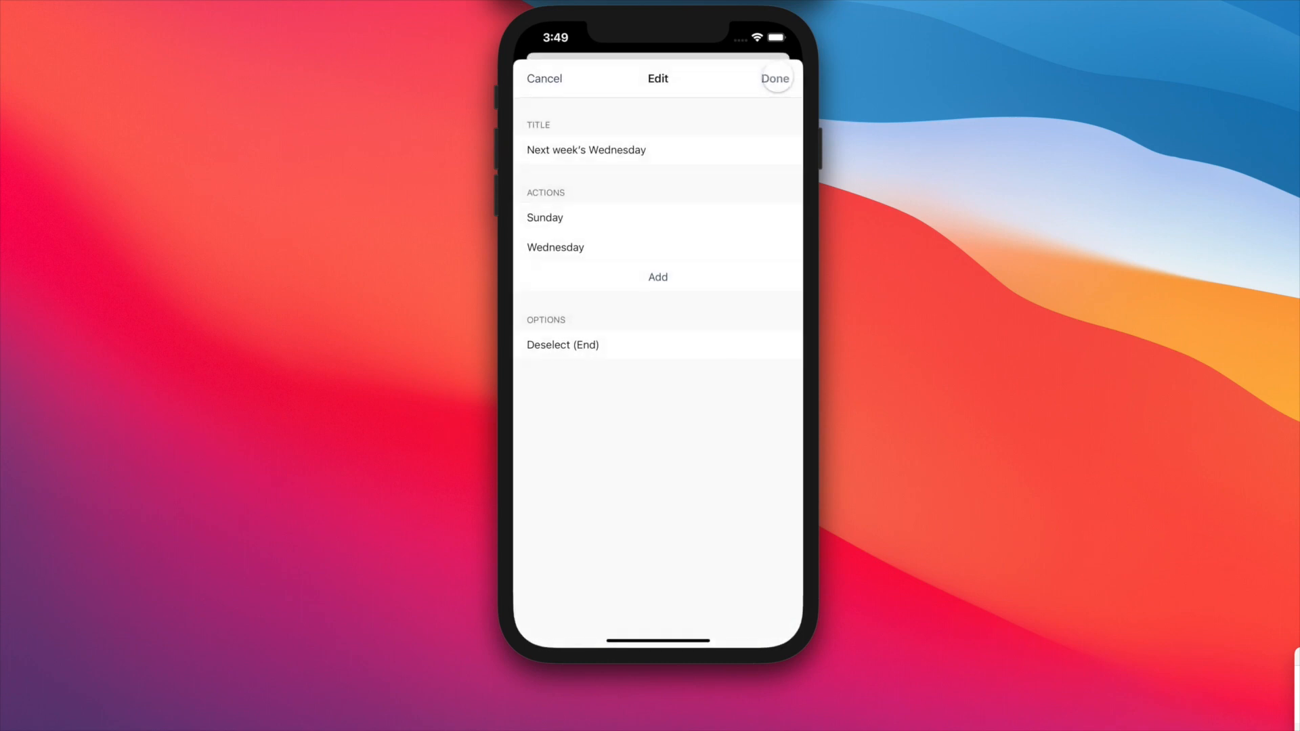
click(555, 247)
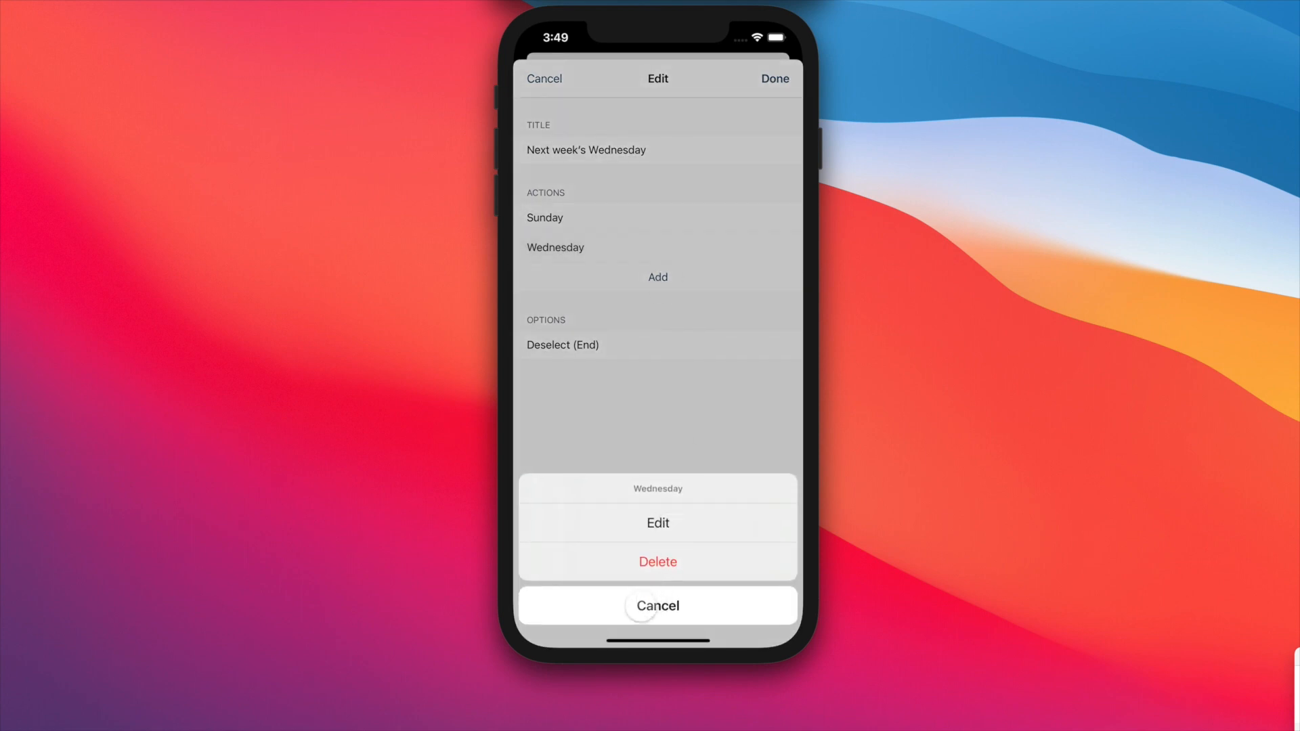
click(658, 605)
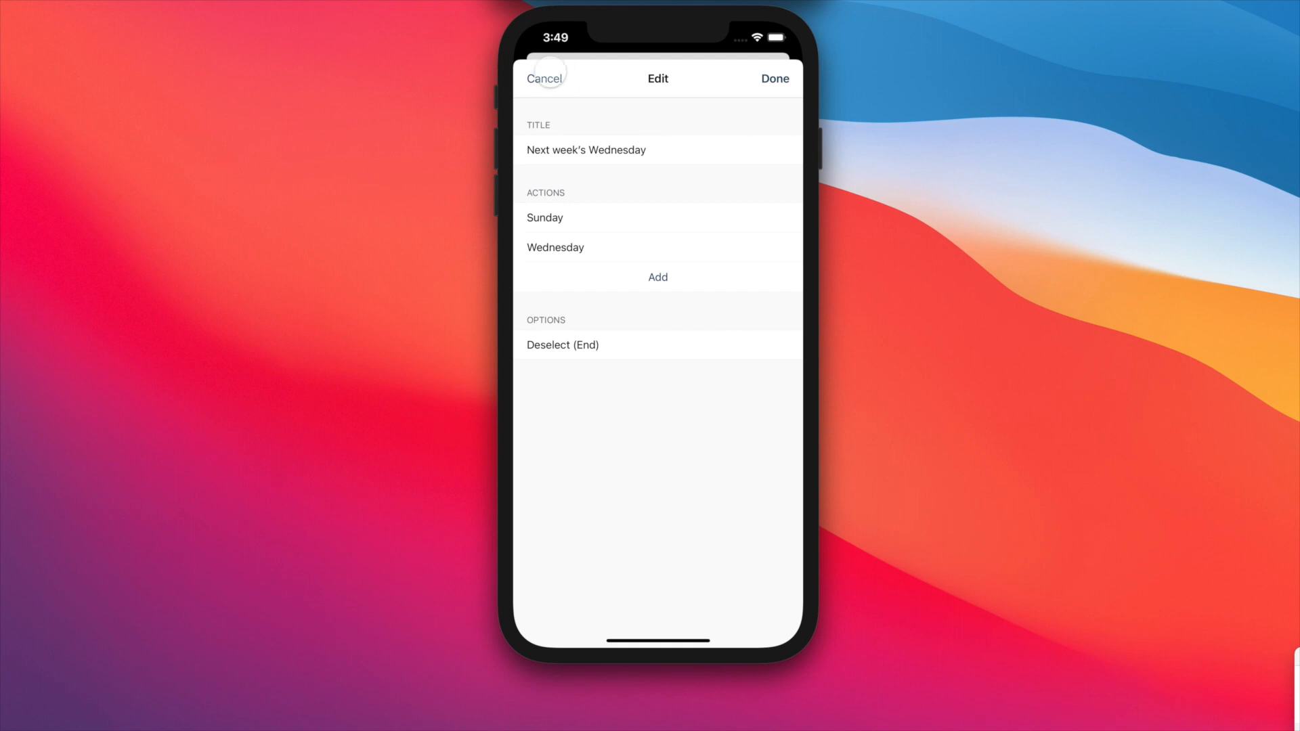
click(544, 78)
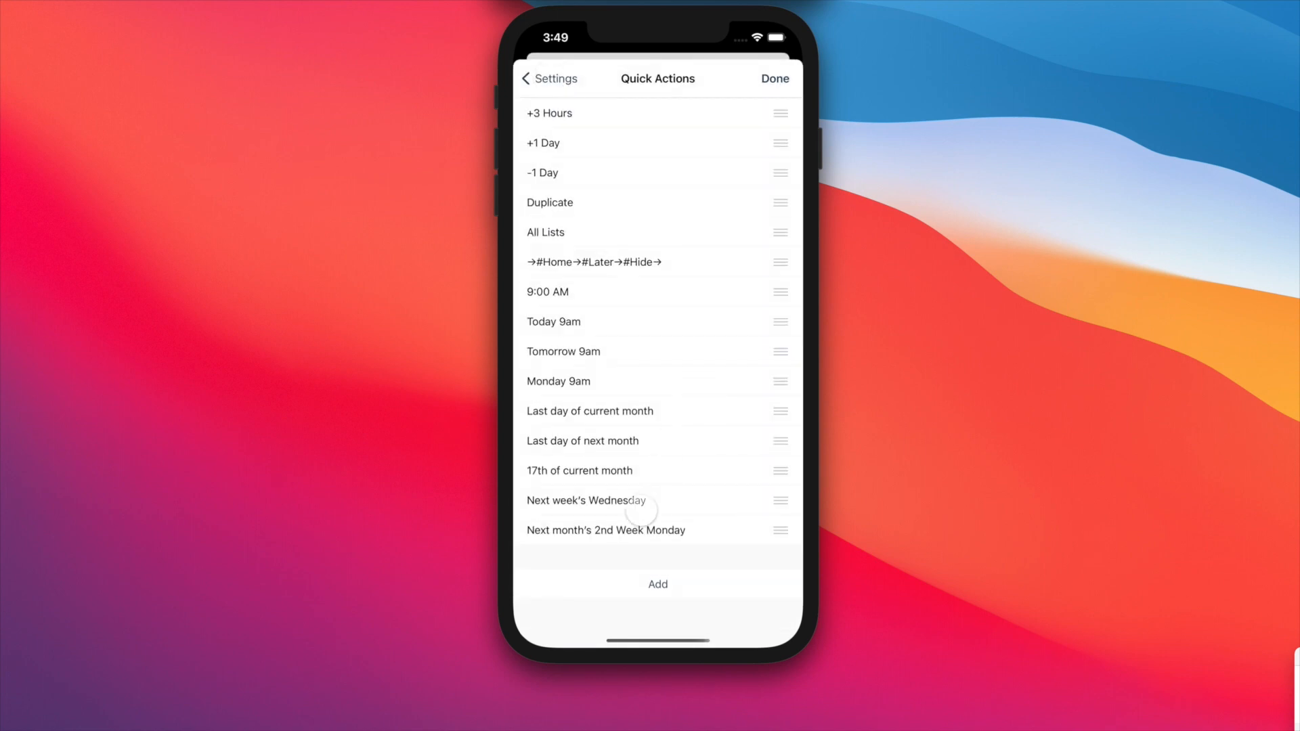
Finish with Done on Quick Actions, returning to the All Lists day view.
click(607, 531)
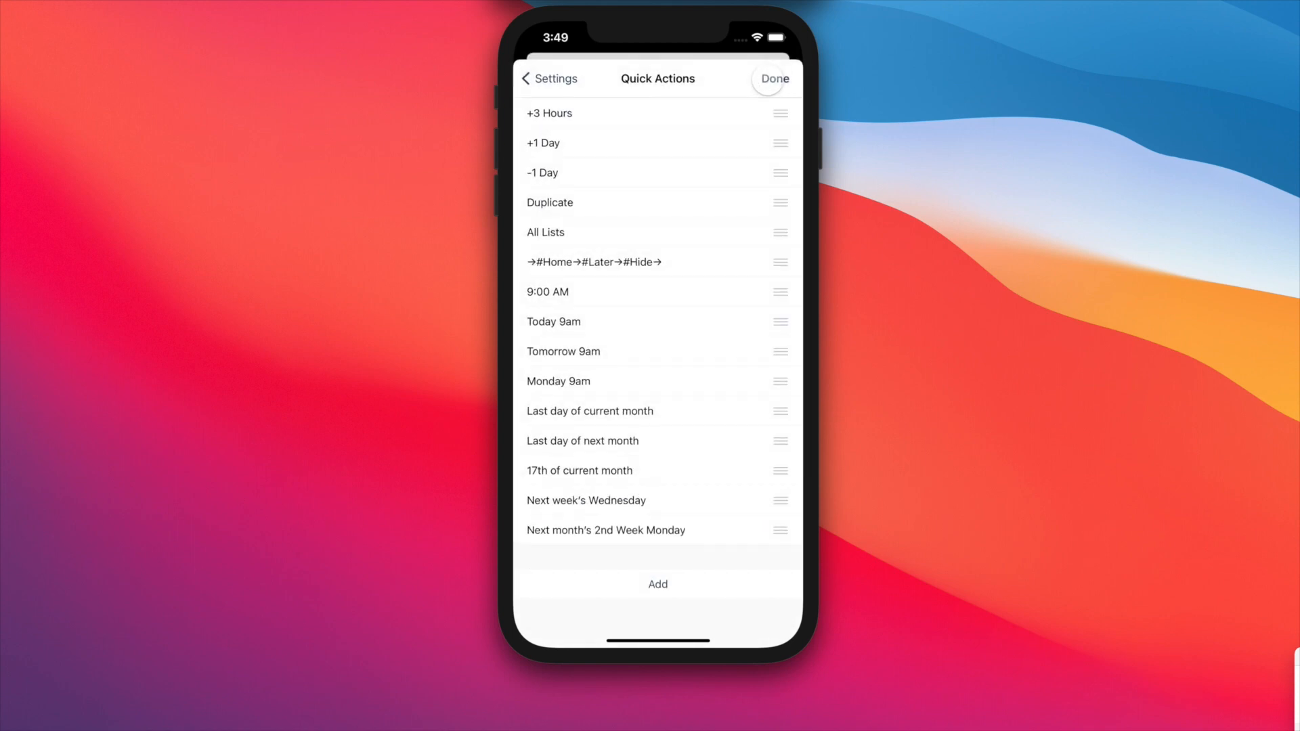
click(773, 79)
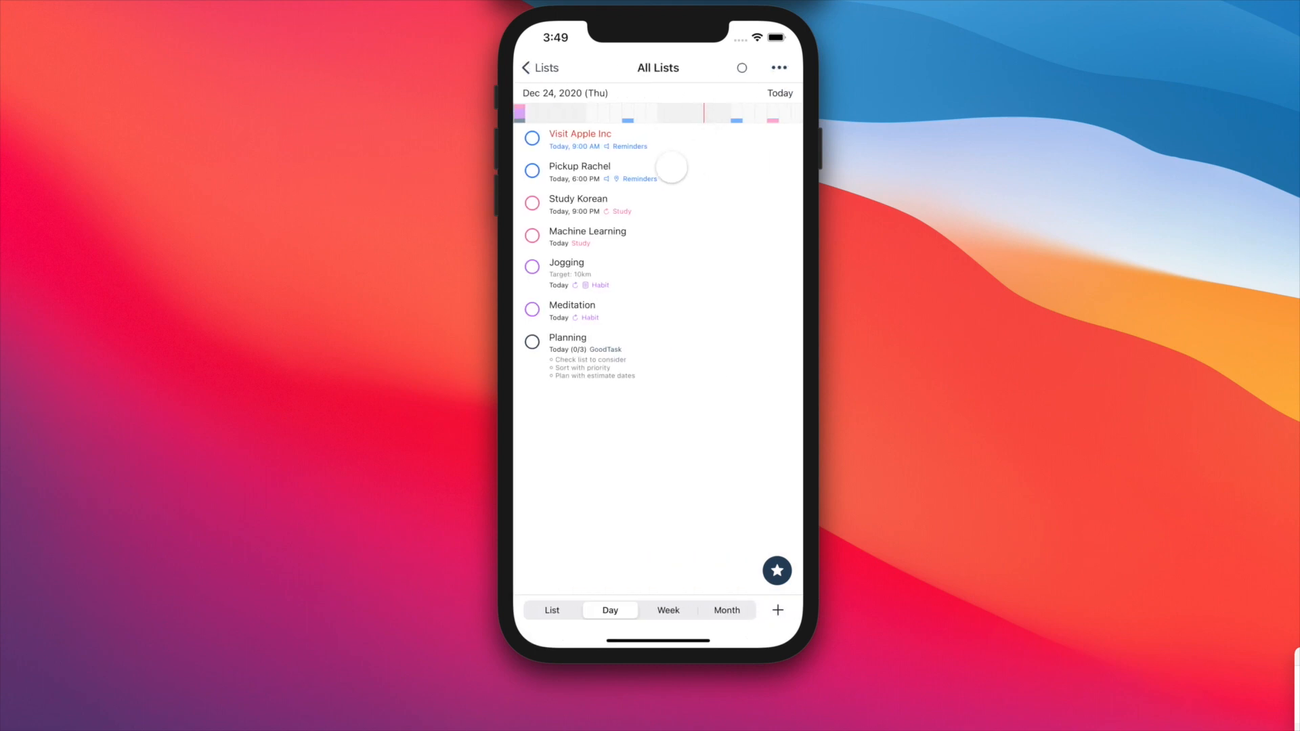
In the 'Visit Apple Inc' task, apply the +1 Day quick action, moving it to Friday 12/25/20, 9:00 AM.
click(580, 132)
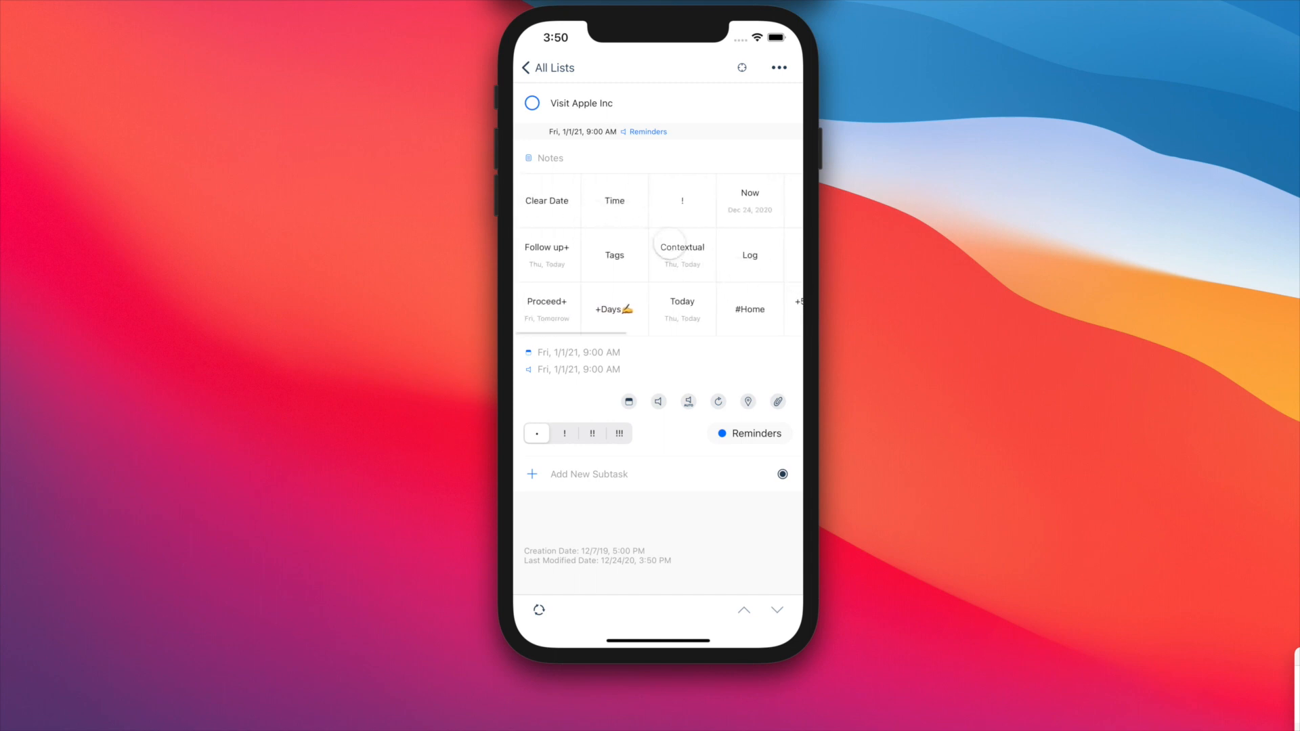
click(681, 301)
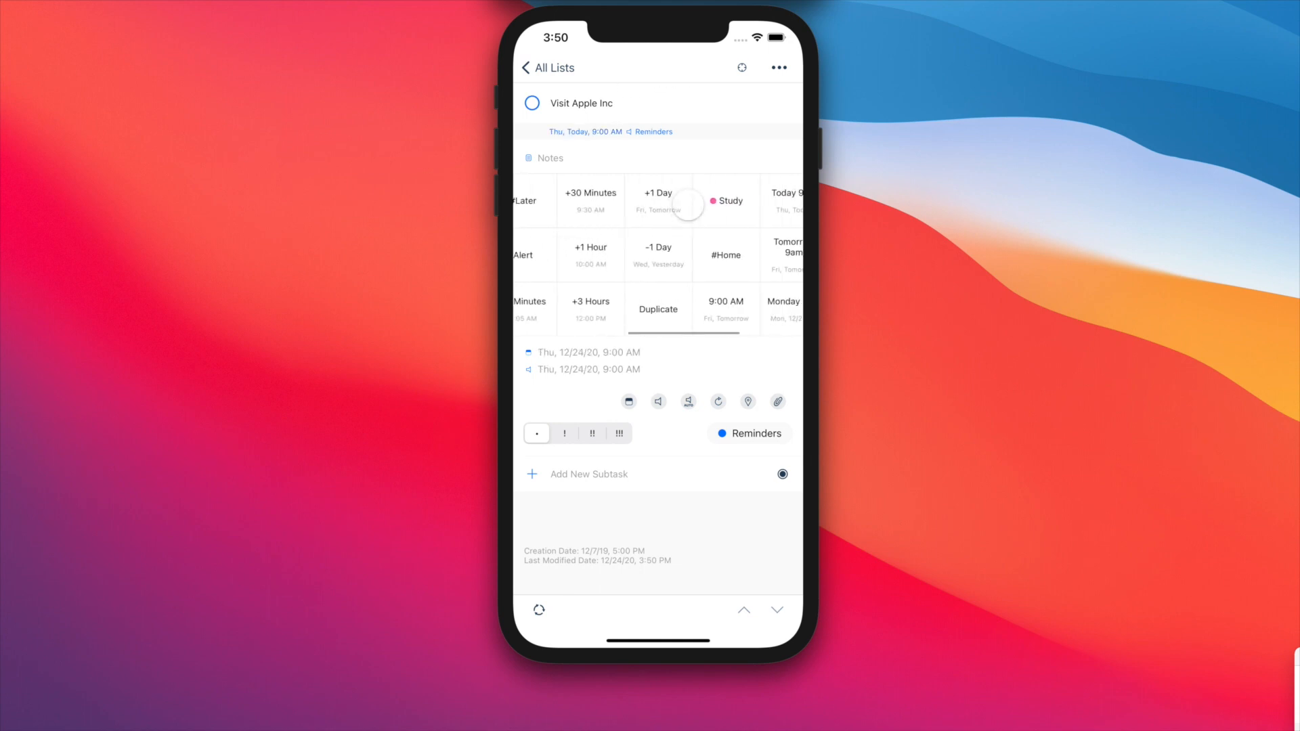
click(658, 192)
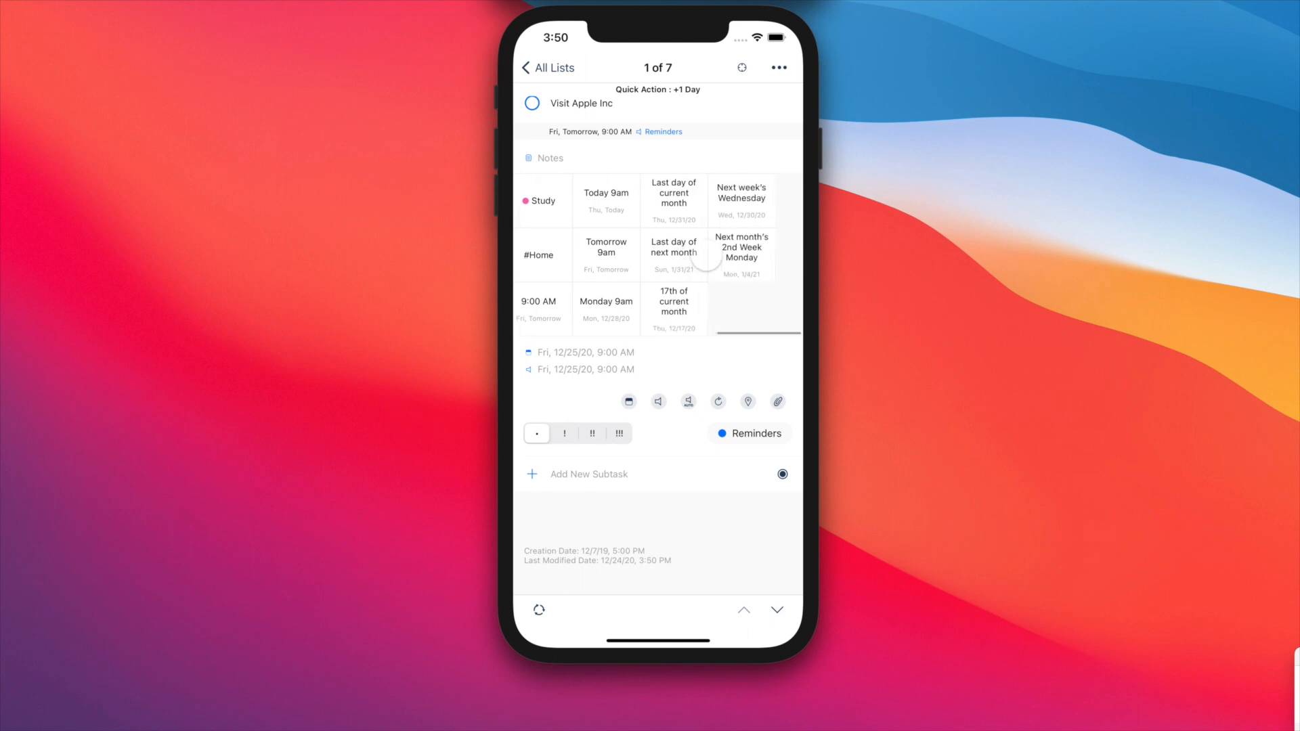